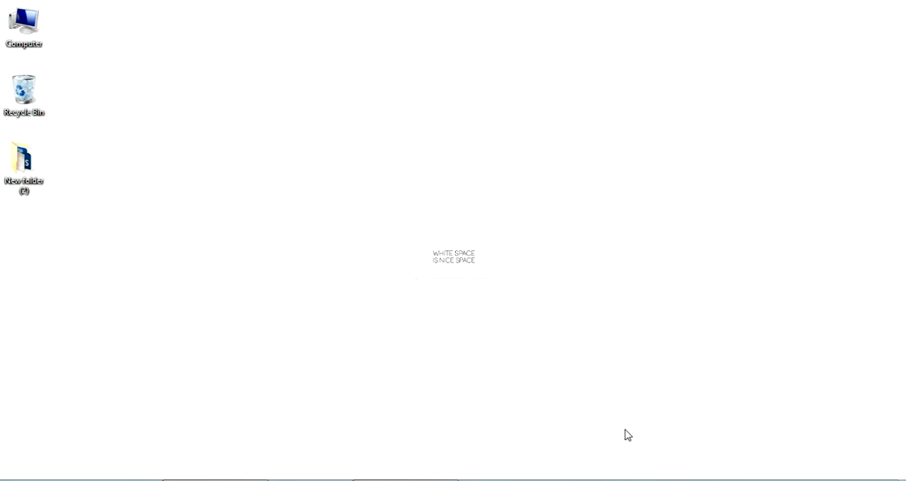
pyautogui.moveTo(622, 436)
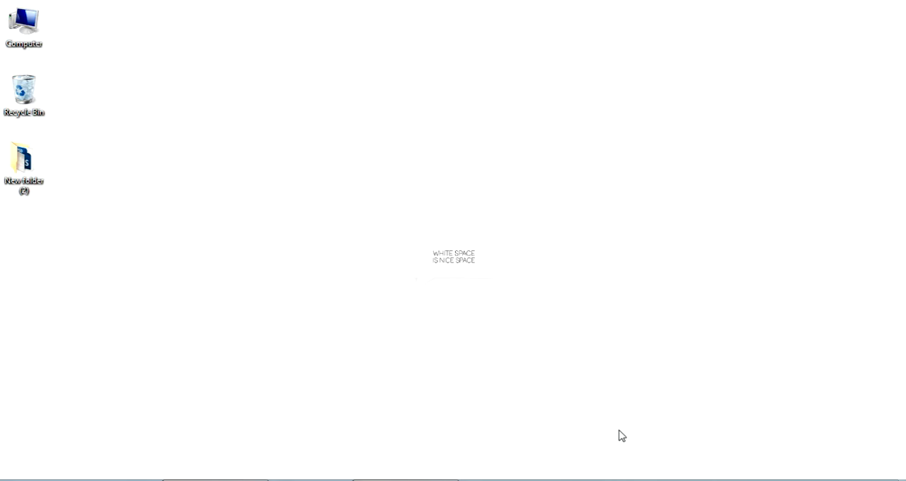
pyautogui.moveTo(629, 427)
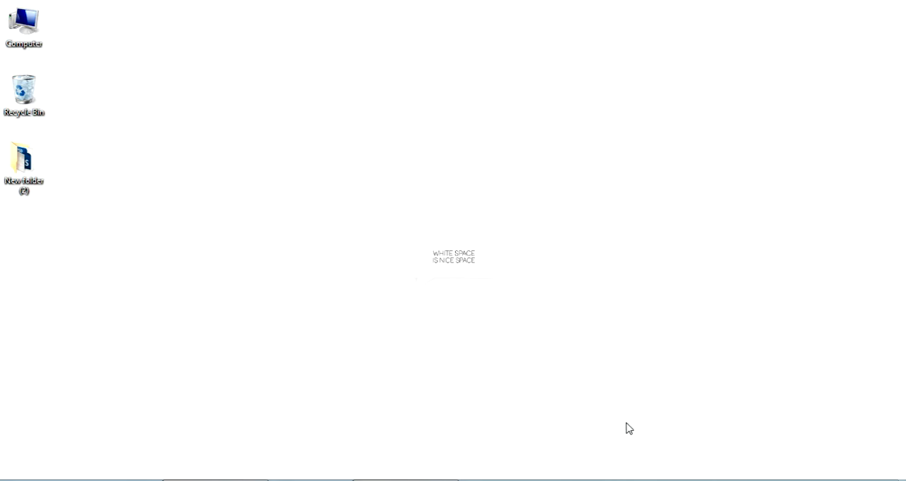
pyautogui.moveTo(603, 397)
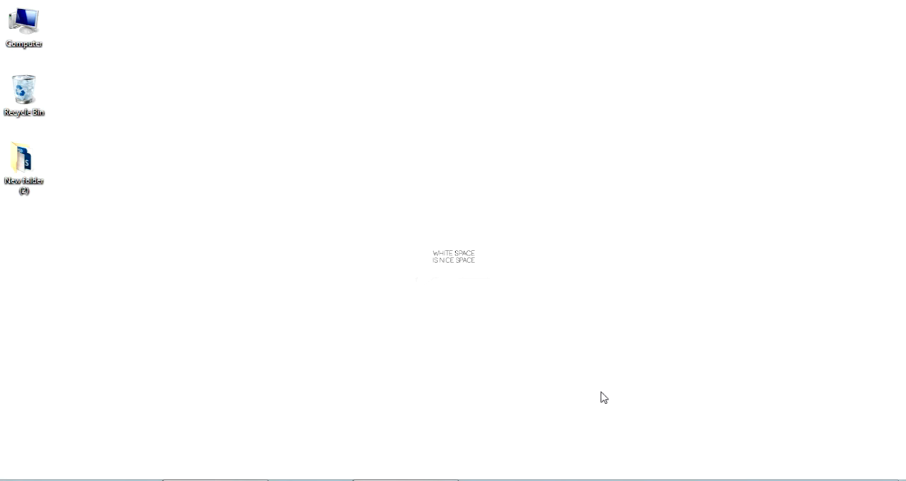
pyautogui.moveTo(413, 138)
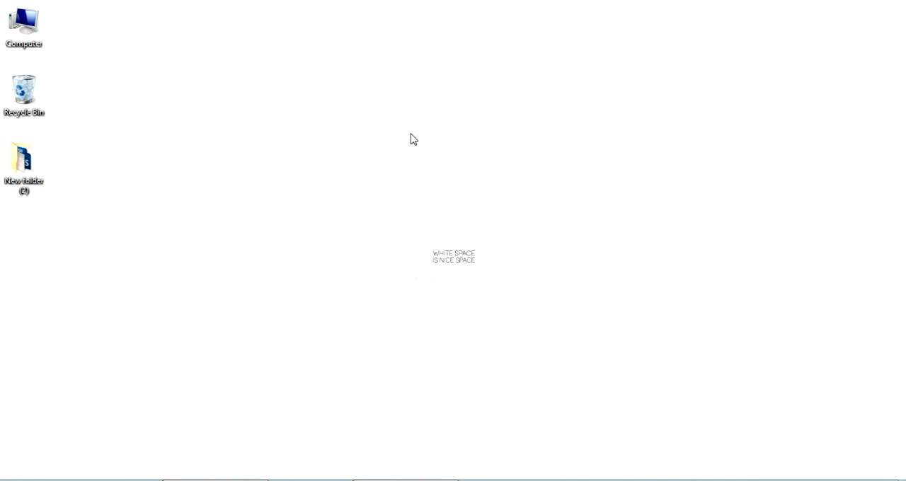
pyautogui.moveTo(375, 154)
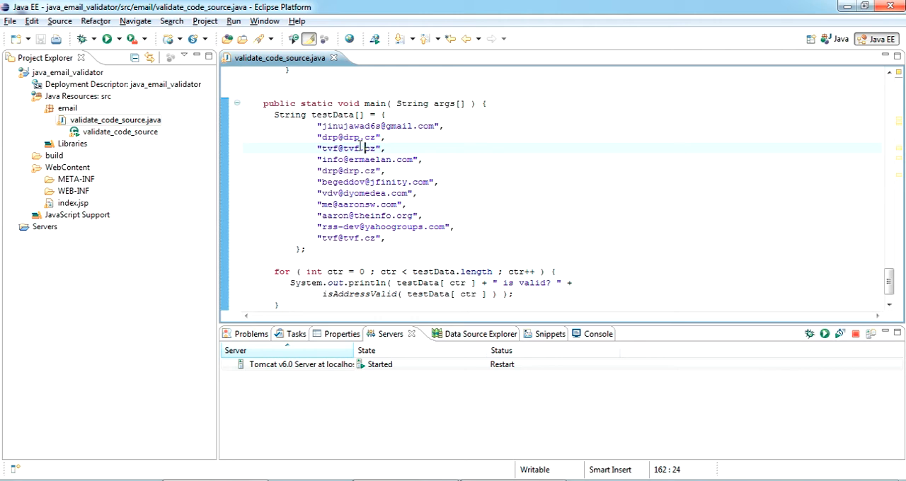
pyautogui.moveTo(378, 204)
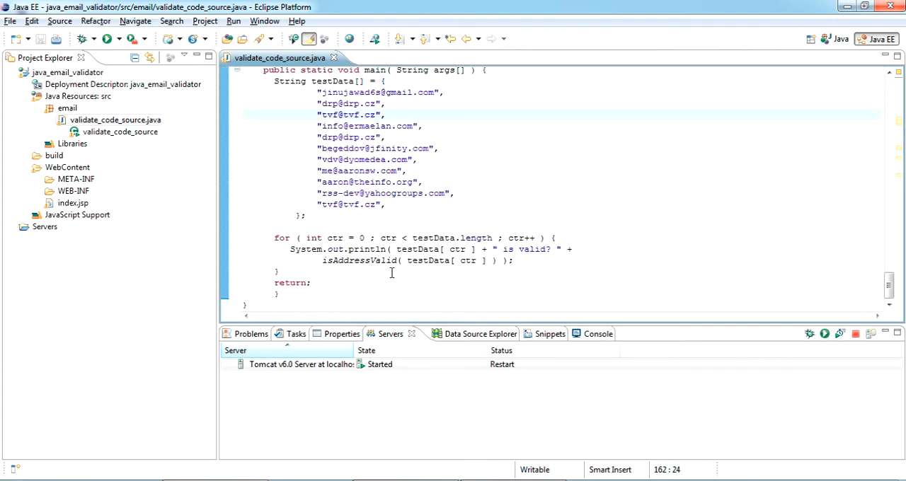
pyautogui.moveTo(368, 179)
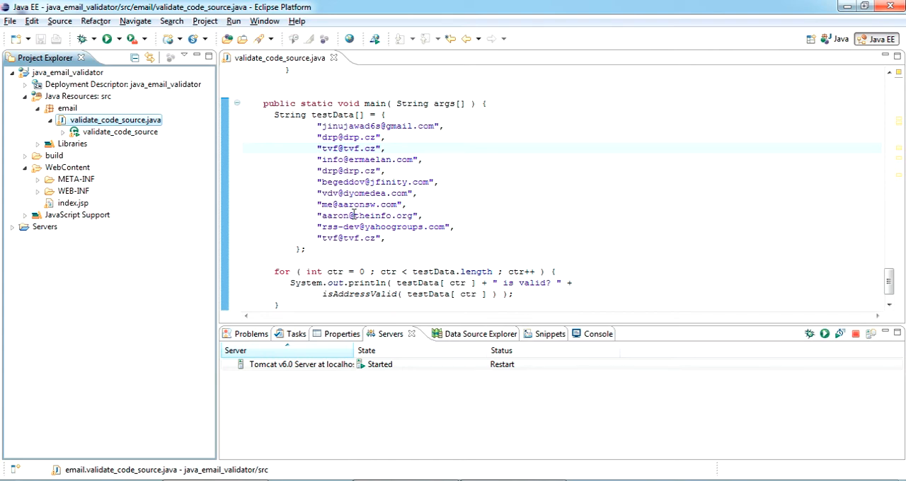
# Step: Bring up the context menu for validate_code_source.java in Project Explorer
pyautogui.rightClick(365, 147)
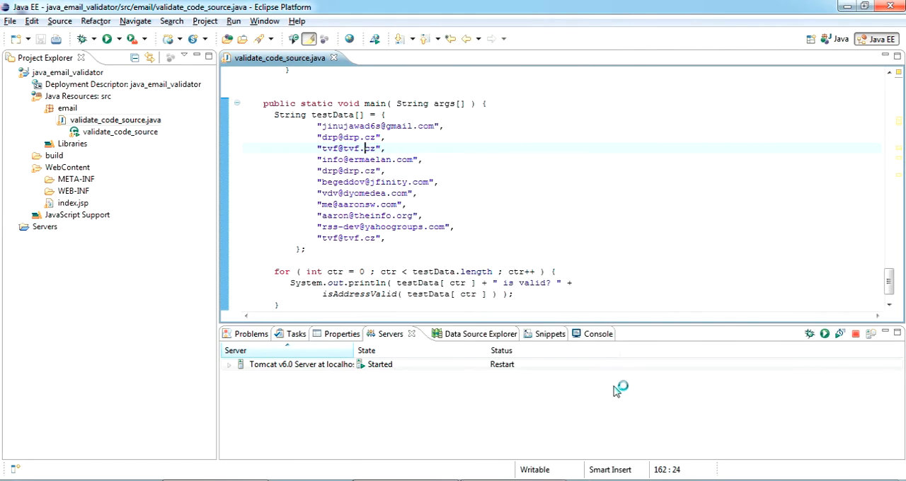
pyautogui.moveTo(512, 442)
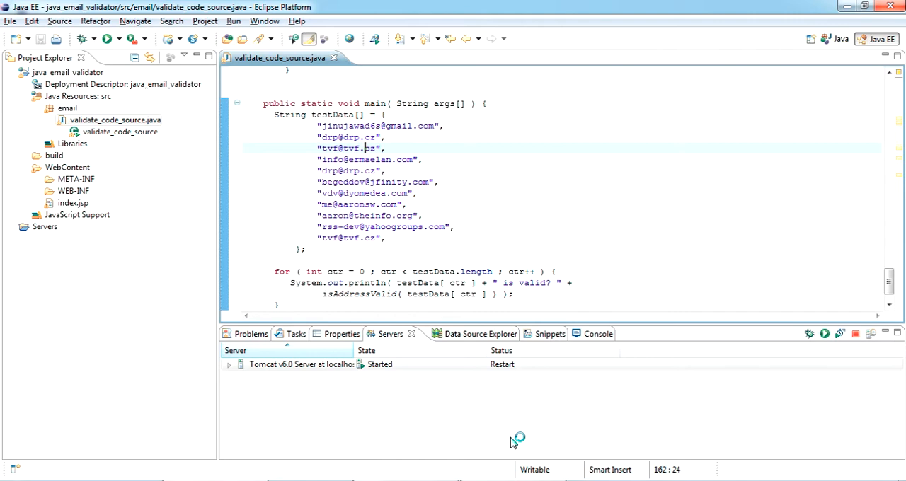
# Step: Run the validator class as a Java application and review the true/false results in the Console
pyautogui.click(108, 40)
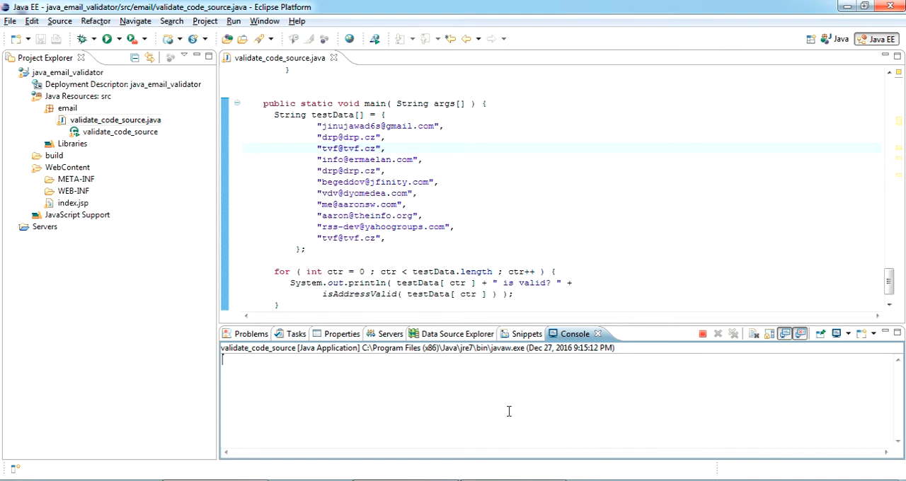
pyautogui.click(108, 39)
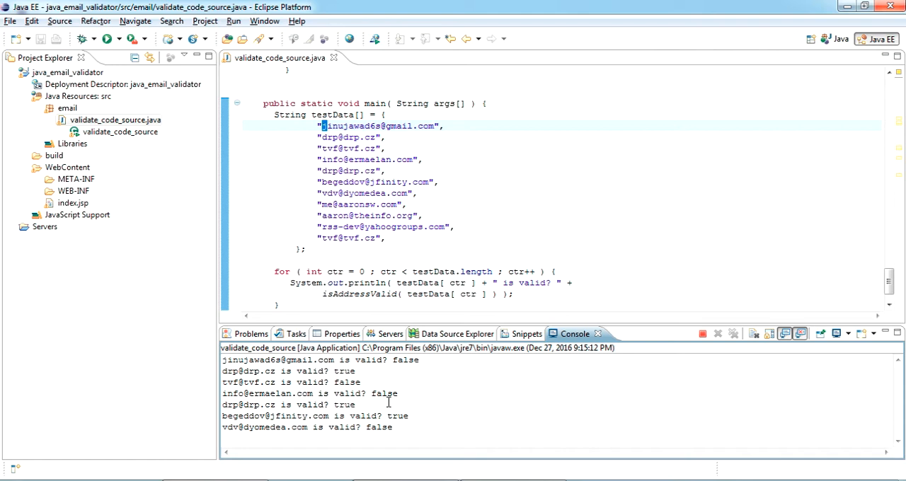
pyautogui.scroll(-3)
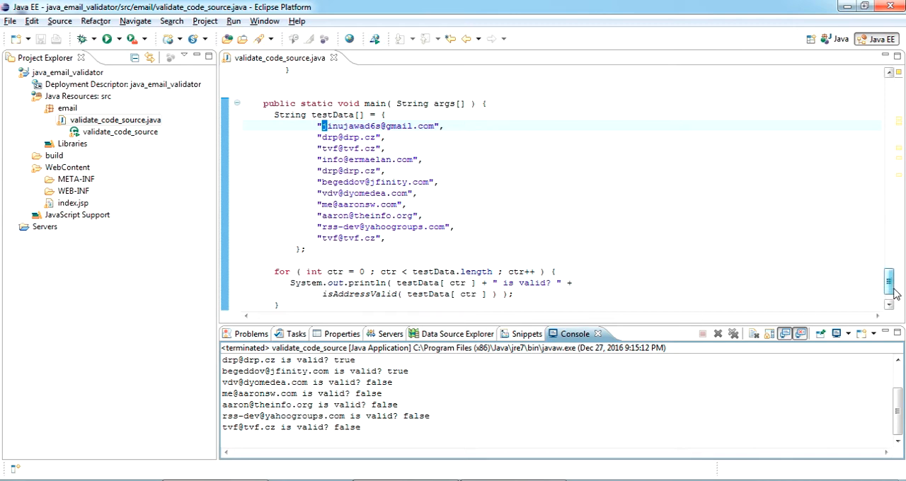
pyautogui.scroll(-3)
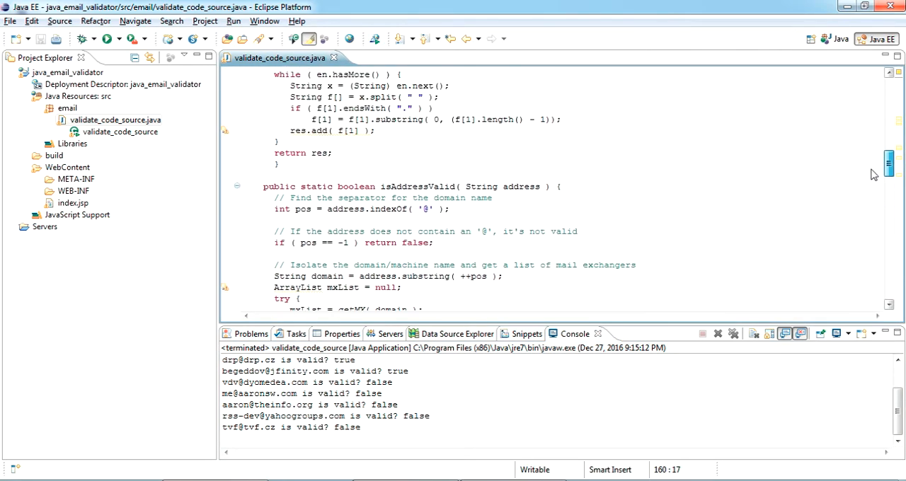
pyautogui.scroll(-3)
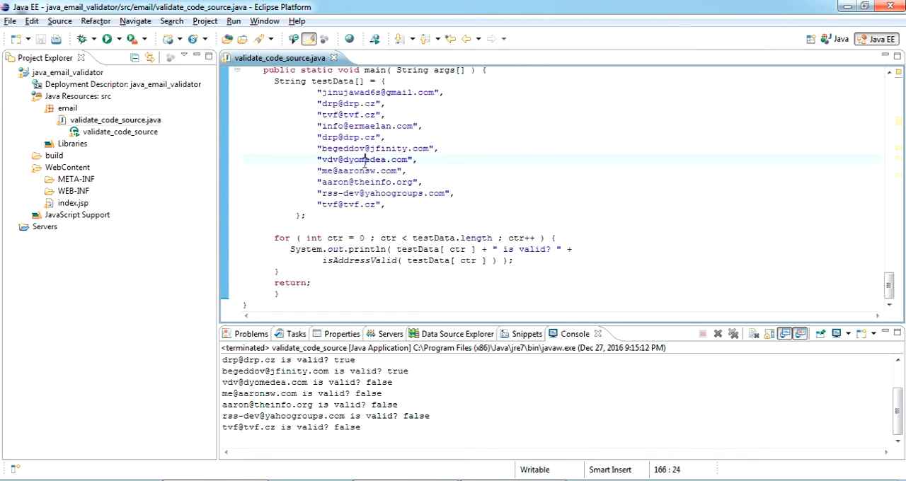
pyautogui.doubleClick(362, 159)
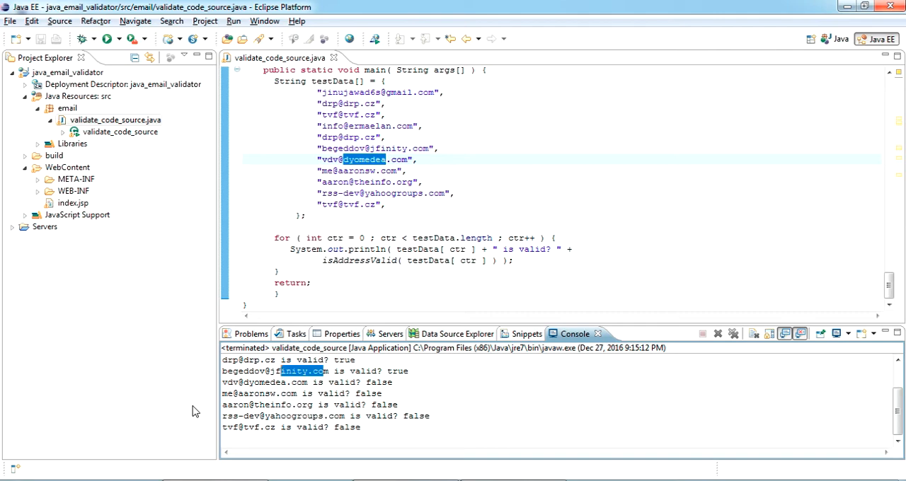
pyautogui.moveTo(176, 197)
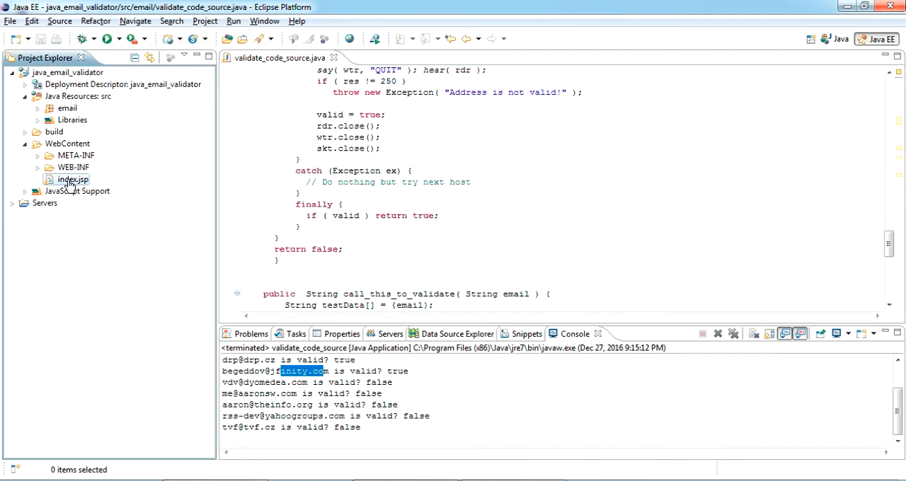
# Step: Run index.jsp on the Tomcat server and load the email check page in Chrome
pyautogui.rightClick(73, 178)
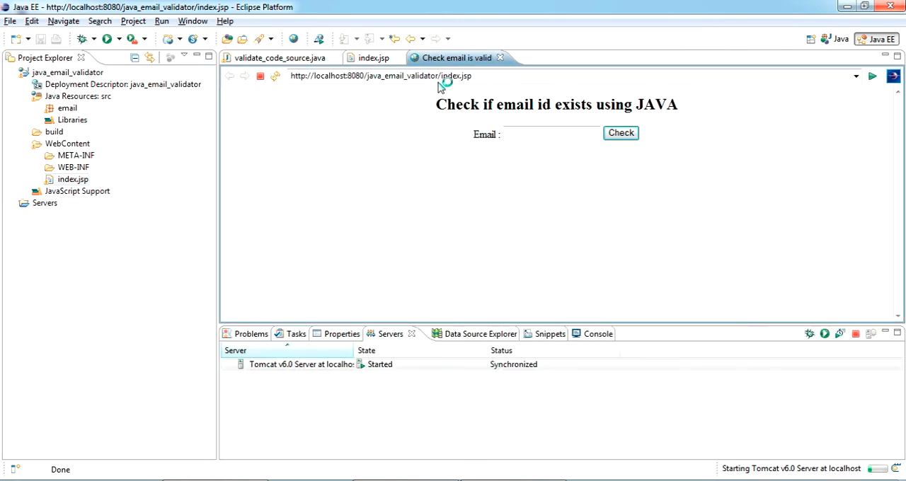
pyautogui.click(379, 77)
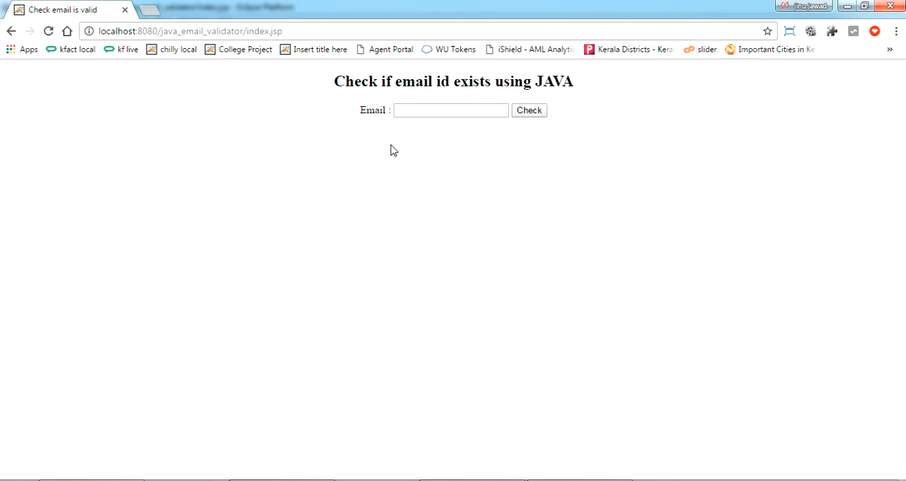
# Step: Submit a saved Gmail address from autocomplete and highlight the 'Exist' result
pyautogui.click(450, 110)
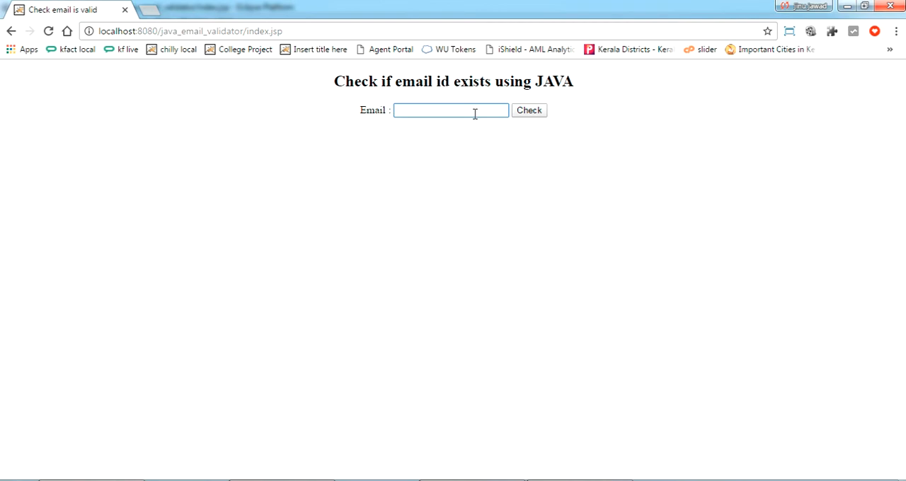
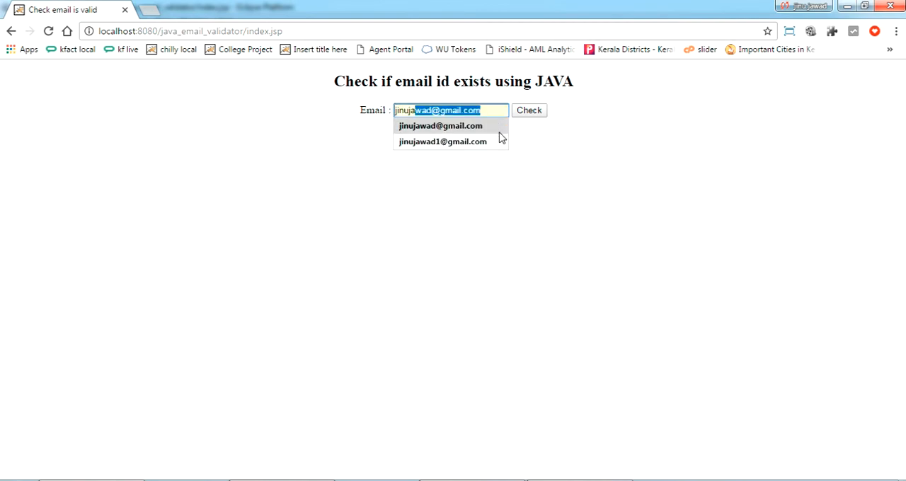
pyautogui.click(529, 111)
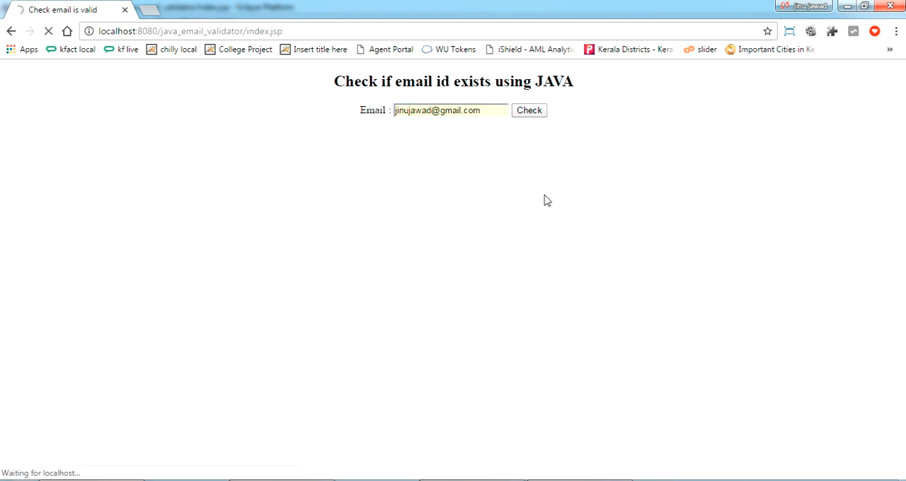
pyautogui.click(529, 110)
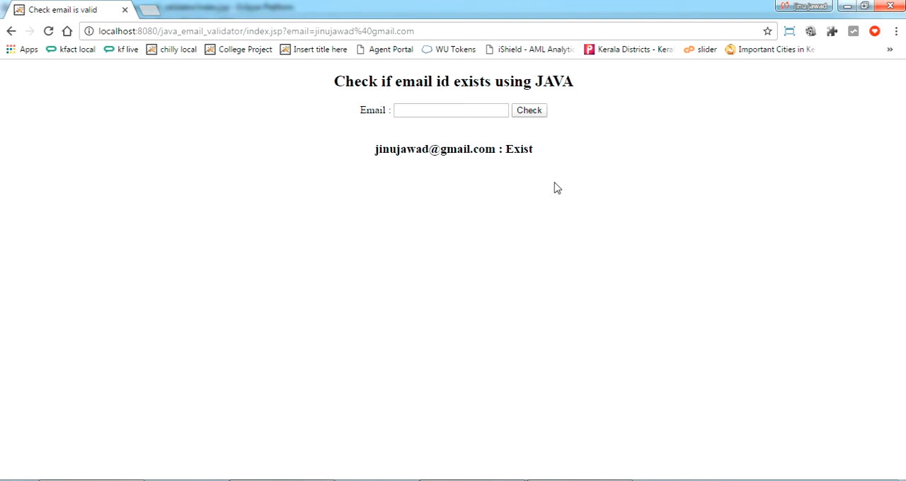
pyautogui.doubleClick(518, 151)
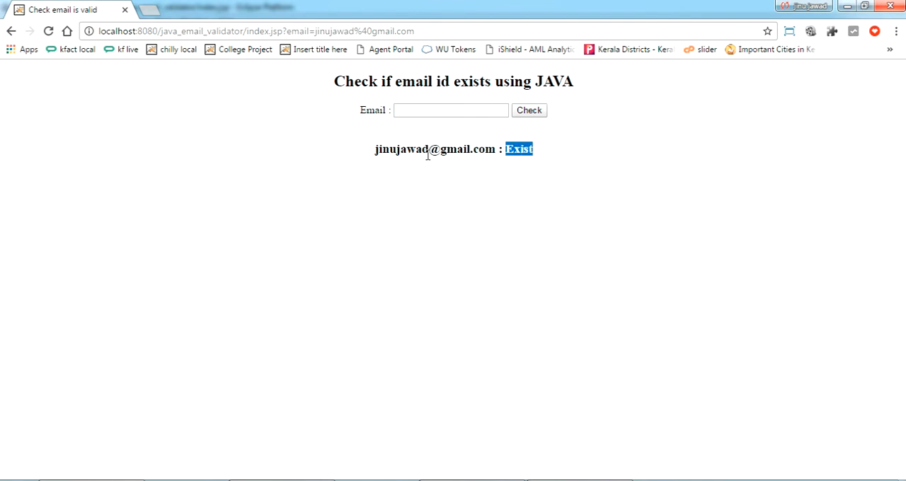
pyautogui.moveTo(434, 232)
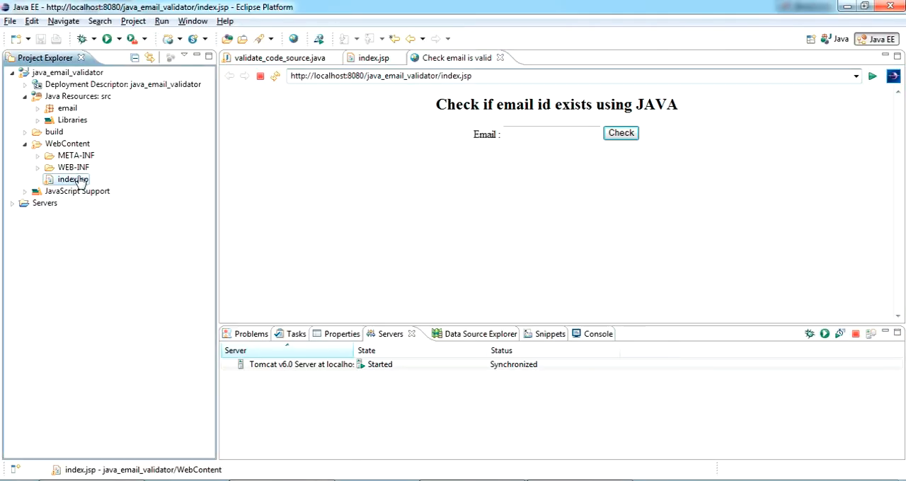
# Step: Review the index.jsp source with the email form and the isAddressValid check
pyautogui.click(374, 57)
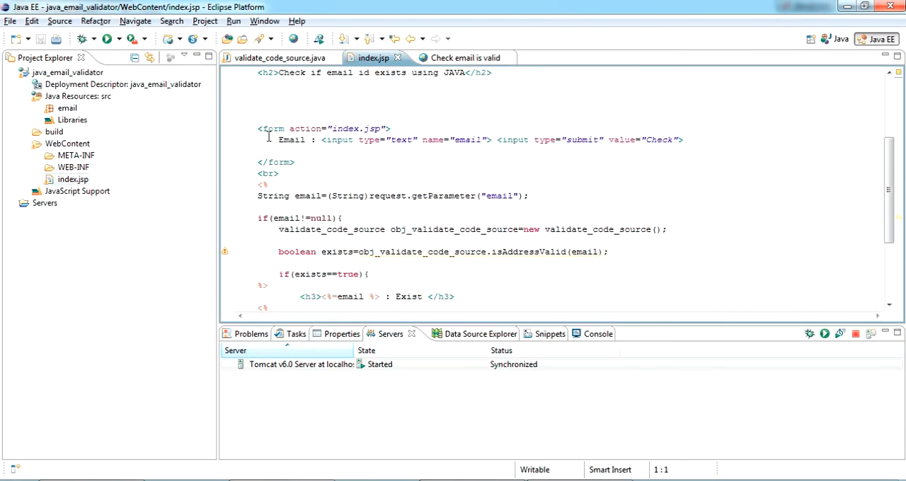
pyautogui.doubleClick(351, 127)
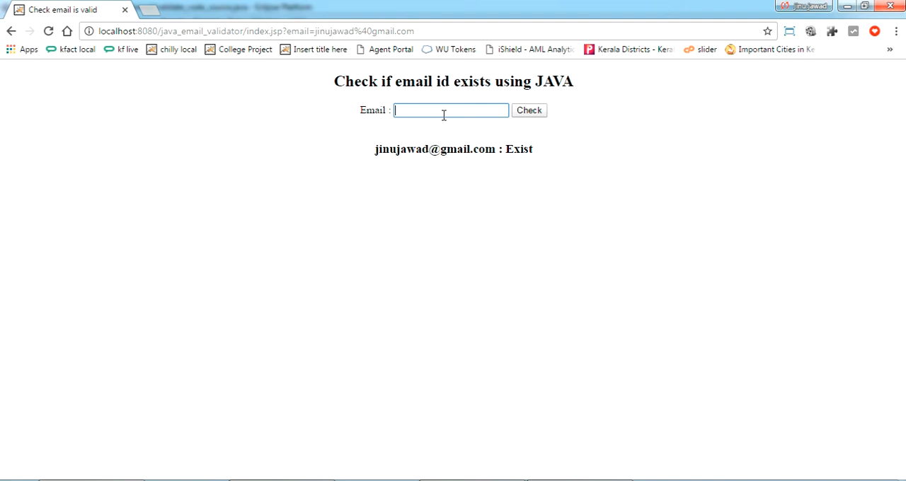
# Step: Check a made-up Gmail address 'dfjladhf' and highlight the 'Does not Exist' result
pyautogui.write('dfjladhfdka@gmail.com')
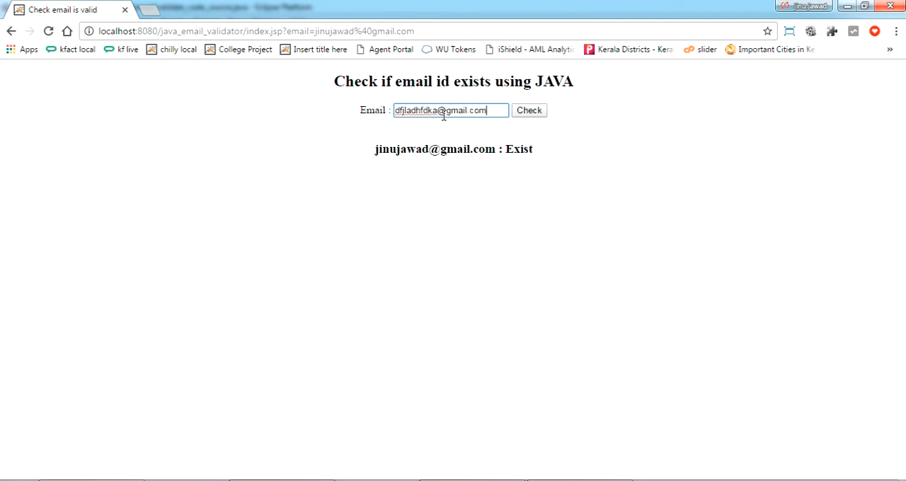
pyautogui.click(529, 110)
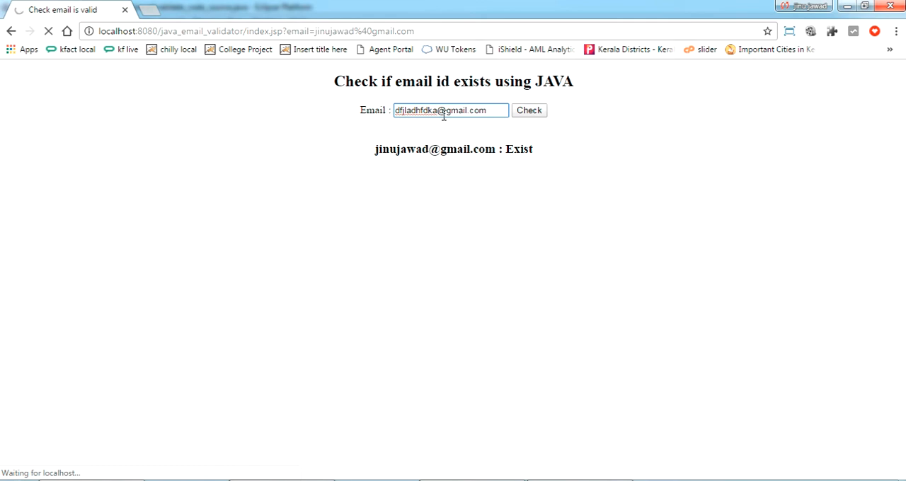
pyautogui.moveTo(184, 116)
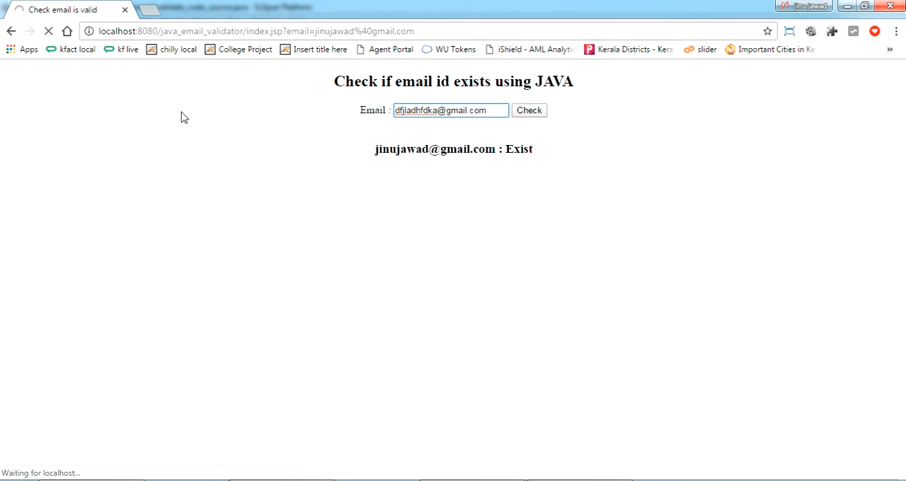
pyautogui.click(530, 110)
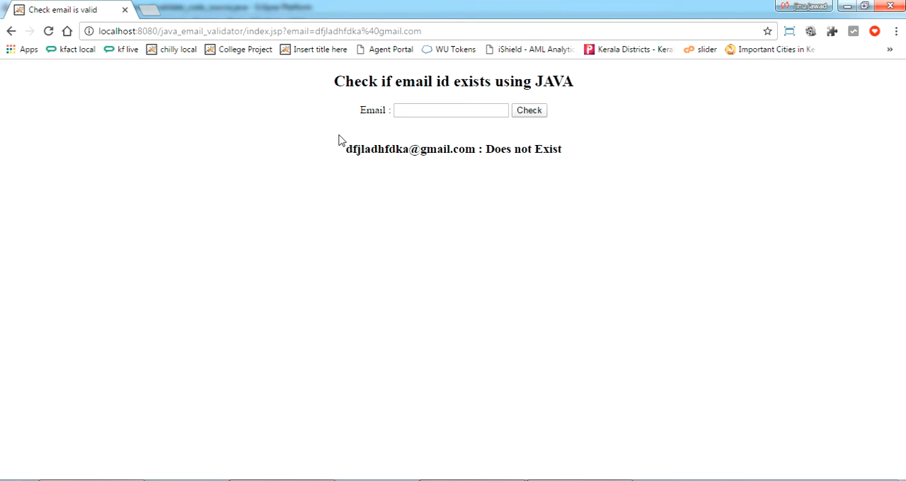
pyautogui.doubleClick(411, 148)
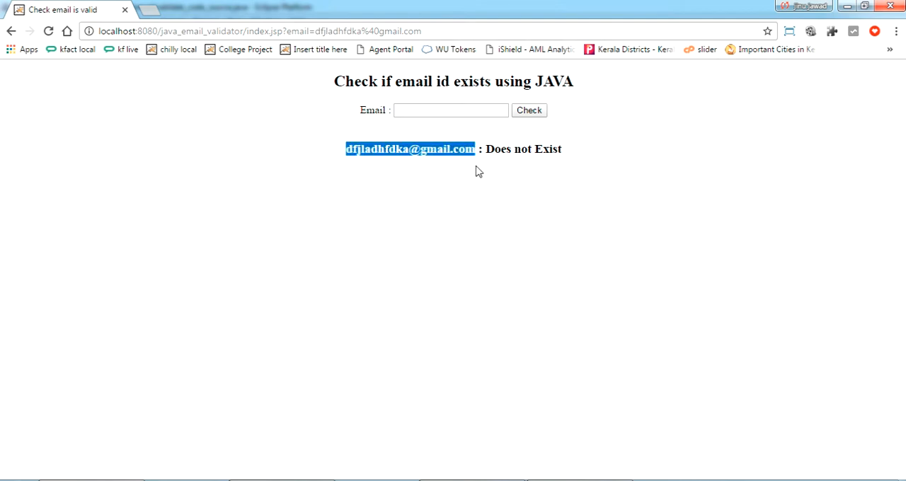
pyautogui.moveTo(511, 203)
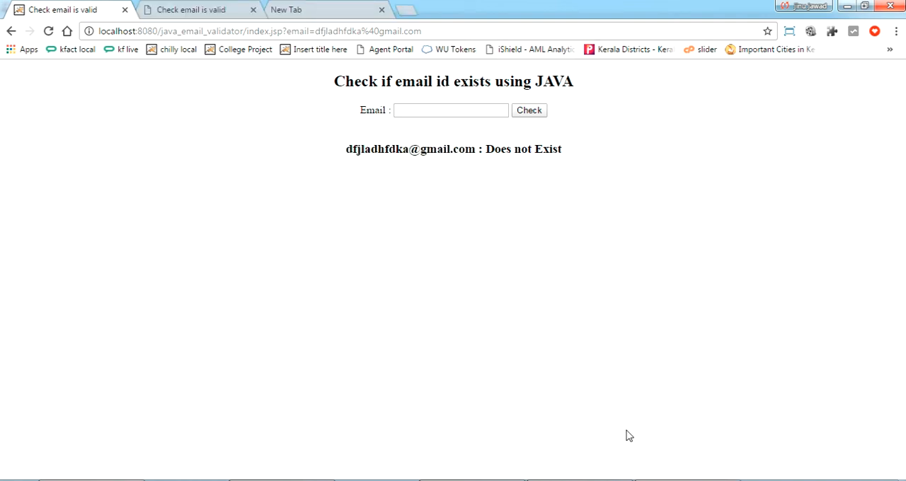
pyautogui.moveTo(500, 262)
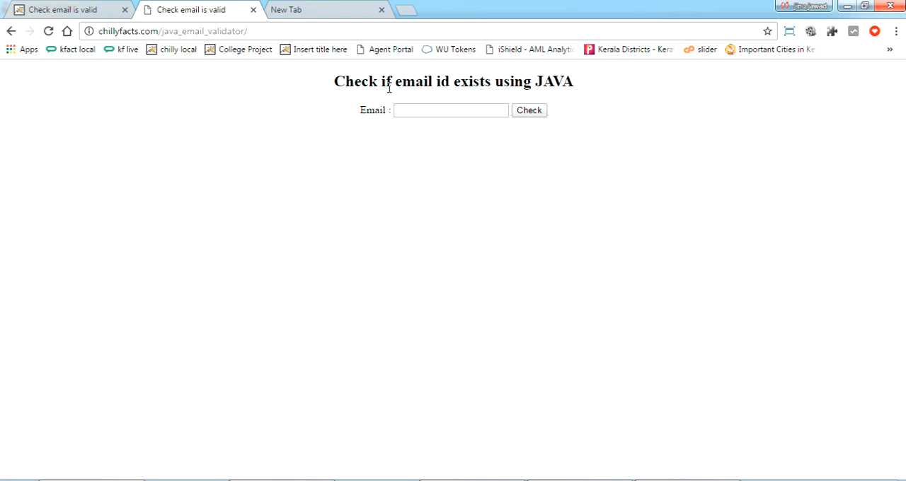
# Step: Switch to the empty new tab to load the chillyfacts.com homepage
pyautogui.click(450, 111)
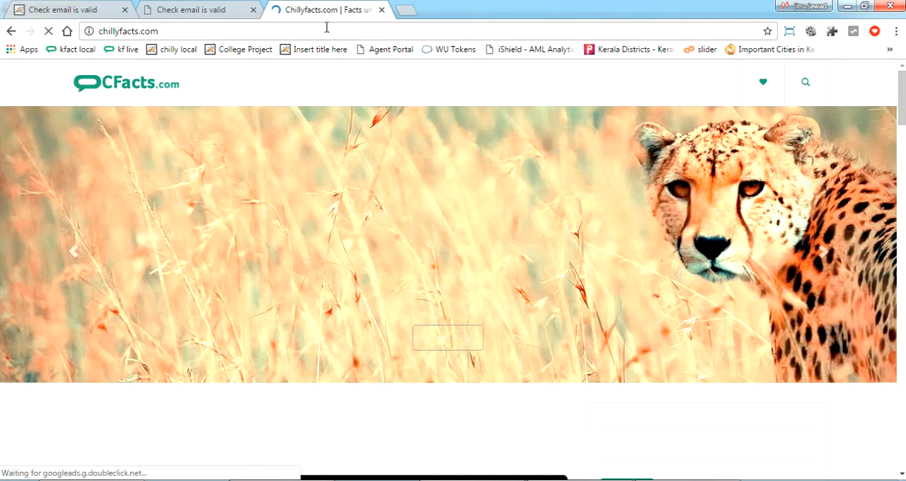
# Step: Scroll the chillyfacts.com homepage, dismiss the antivirus warning and return to the hosted validator tab
pyautogui.scroll(-3)
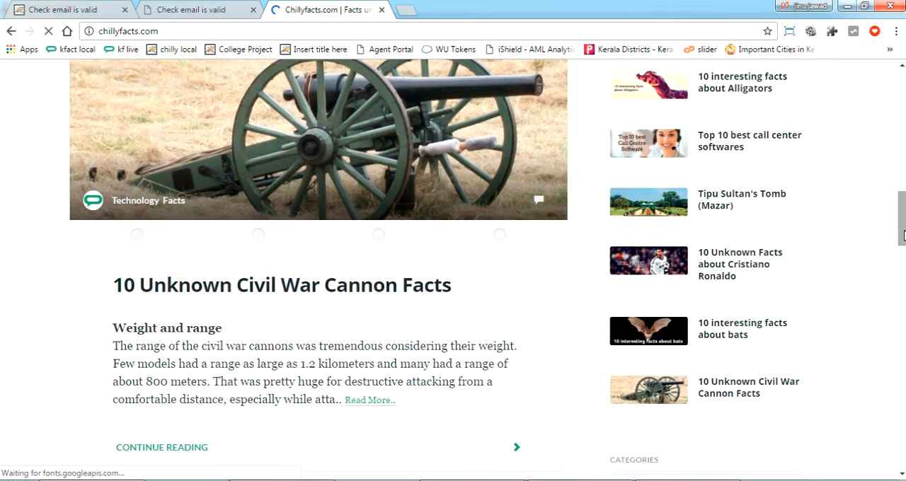
pyautogui.scroll(-3)
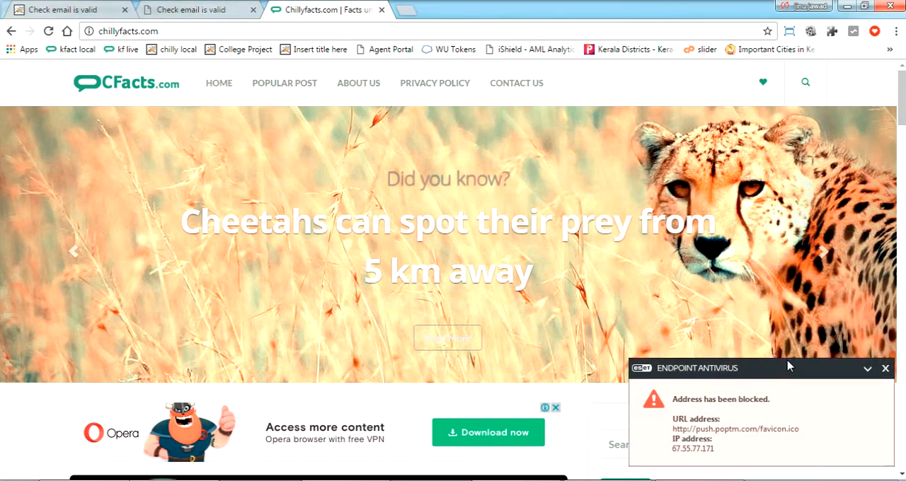
pyautogui.click(885, 368)
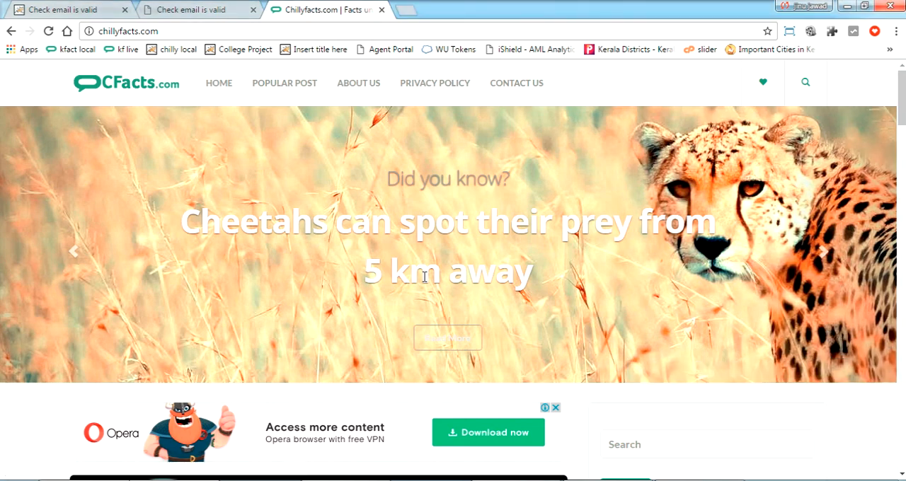
pyautogui.moveTo(283, 82)
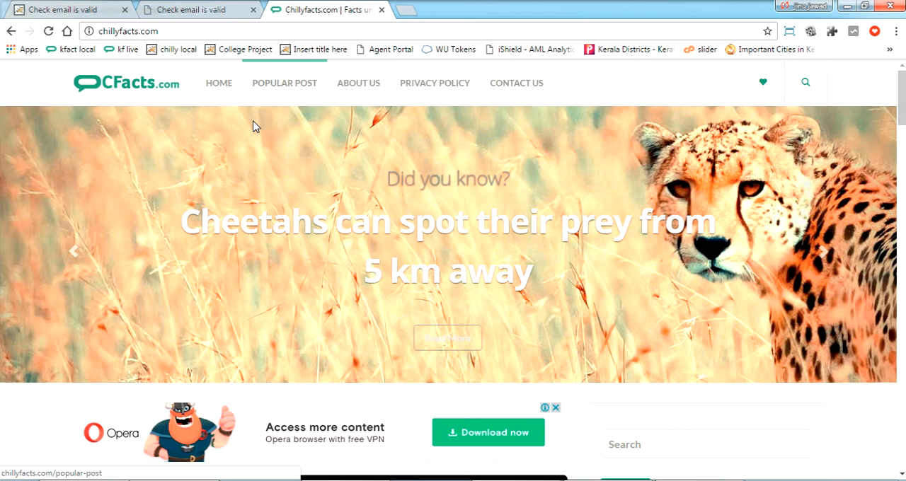
pyautogui.click(191, 10)
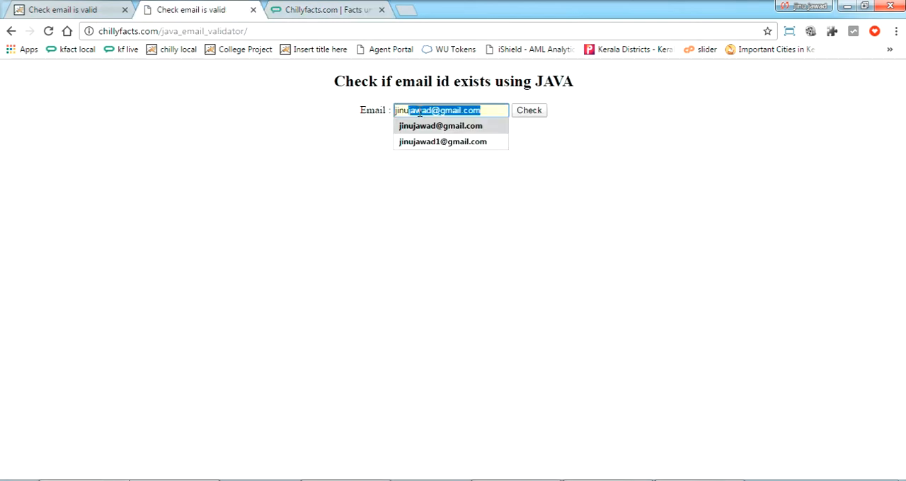
# Step: Check the suggested saved Gmail address on the hosted chillyfacts.com validator
pyautogui.click(529, 111)
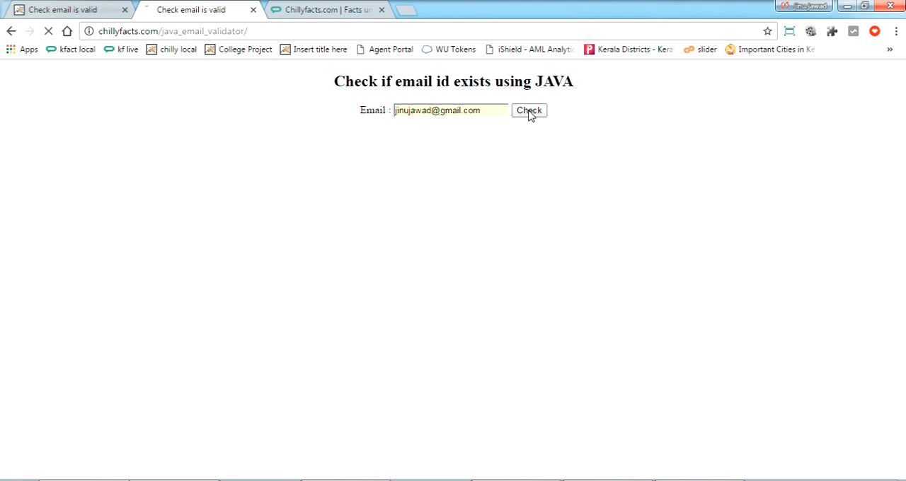
pyautogui.click(530, 111)
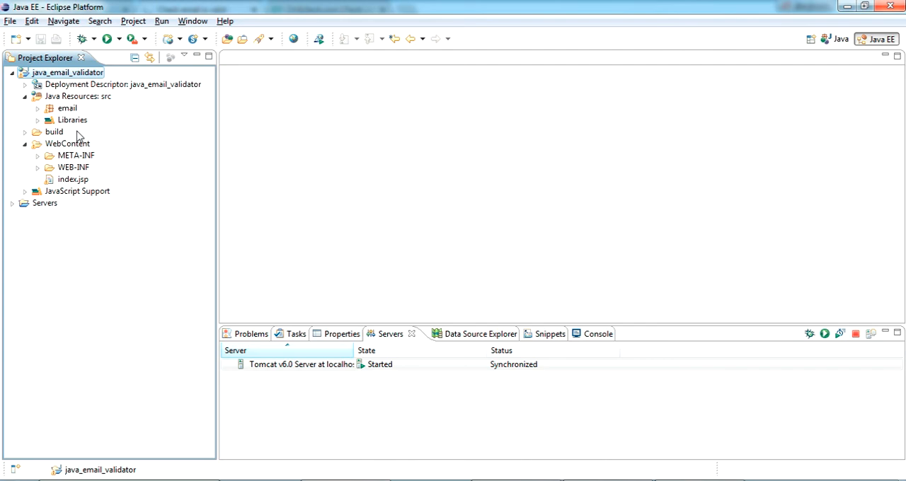
pyautogui.moveTo(131, 438)
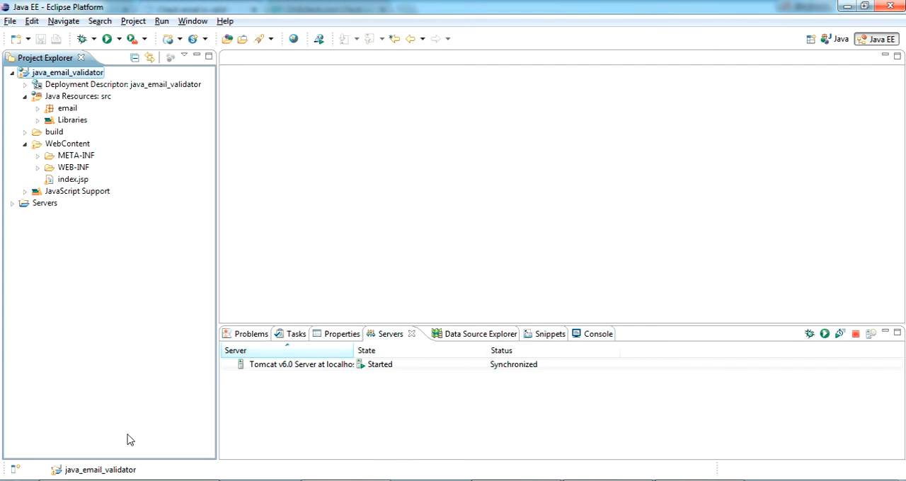